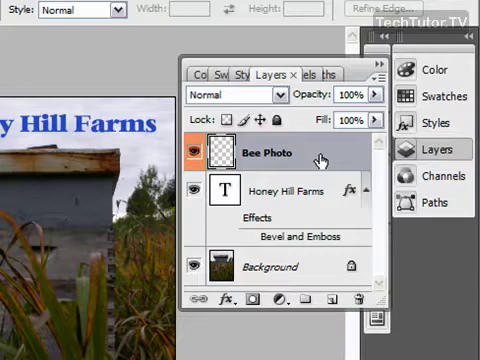
pyautogui.moveTo(318, 156)
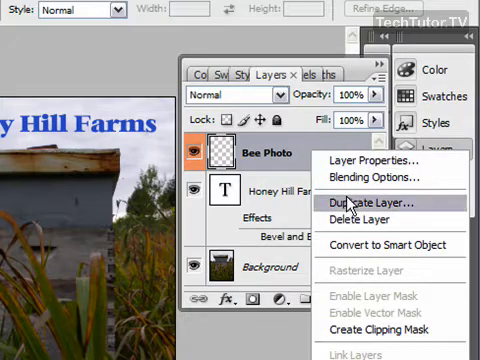
# Delete the Bee Photo layer and confirm the deletion in the warning dialog
pyautogui.click(352, 218)
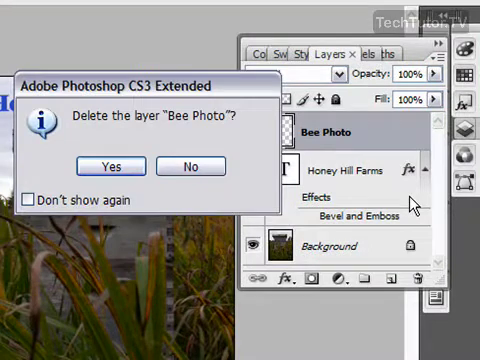
pyautogui.moveTo(216, 198)
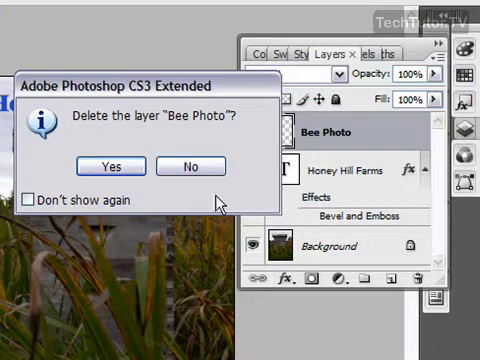
pyautogui.click(110, 166)
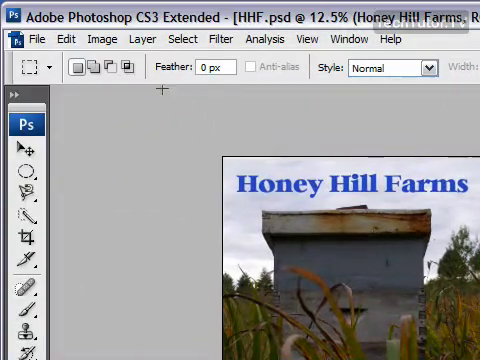
# Undo the layer deletion from the Edit menu to restore the Bee Photo layer
pyautogui.click(64, 40)
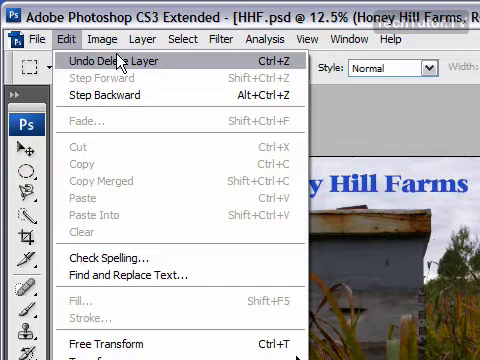
pyautogui.moveTo(96, 96)
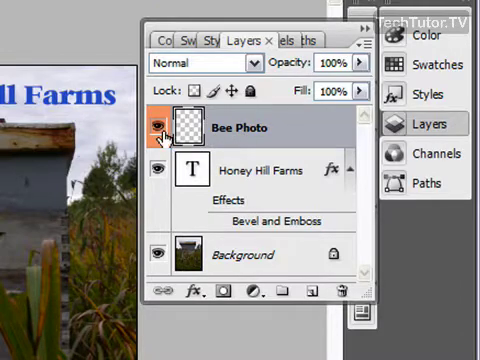
pyautogui.moveTo(160, 130)
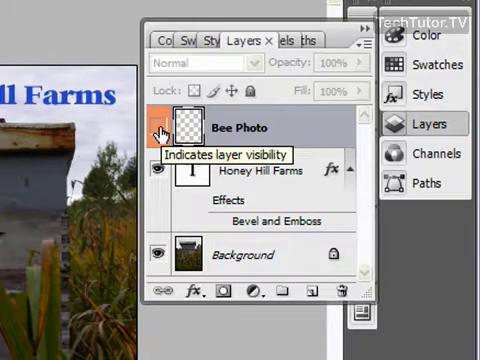
# Turn off the Bee Photo layer's visibility eye so it is hidden but kept
pyautogui.click(160, 128)
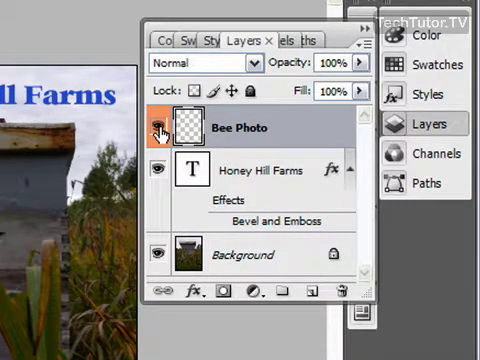